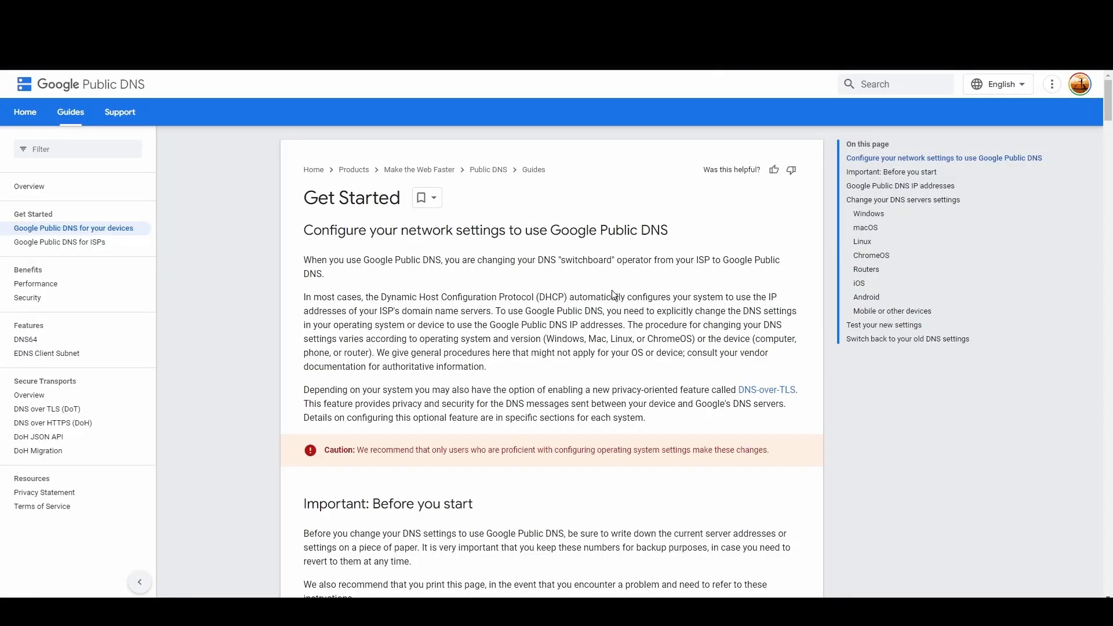
# Scroll the Get Started guide down to the 8.8.8.8 and 8.8.4.4 IP addresses section
pyautogui.scroll(-3)
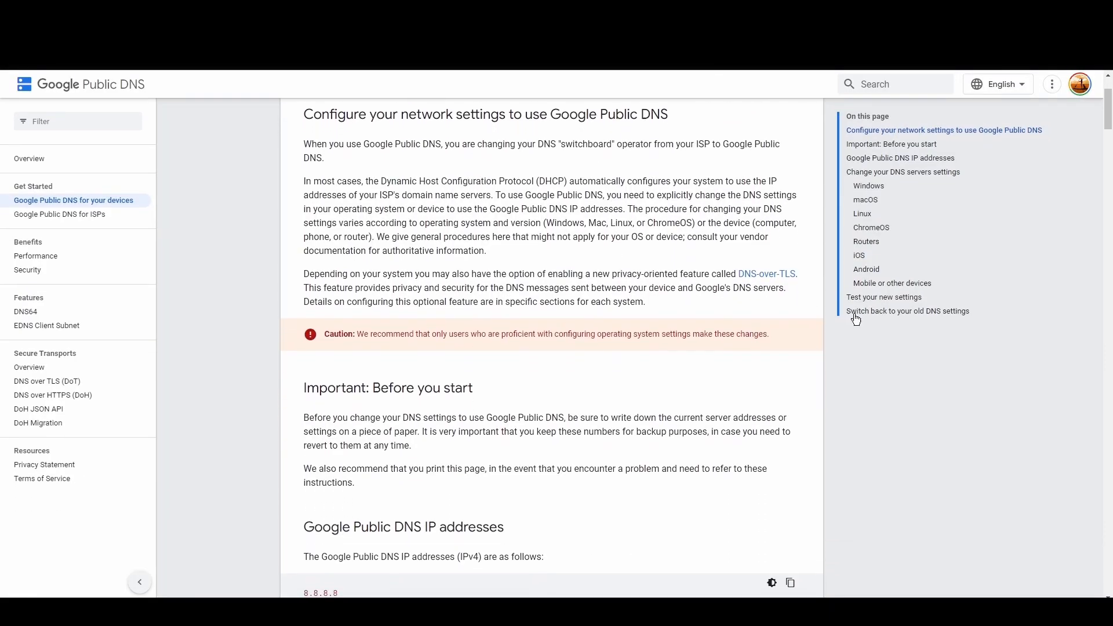
pyautogui.scroll(-3)
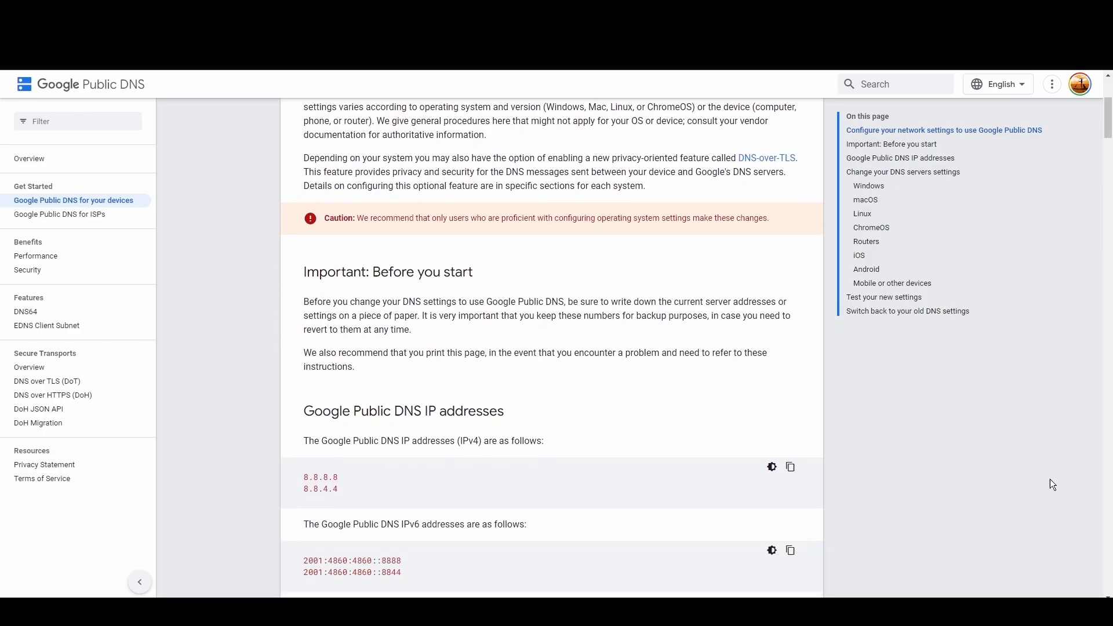
pyautogui.scroll(-3)
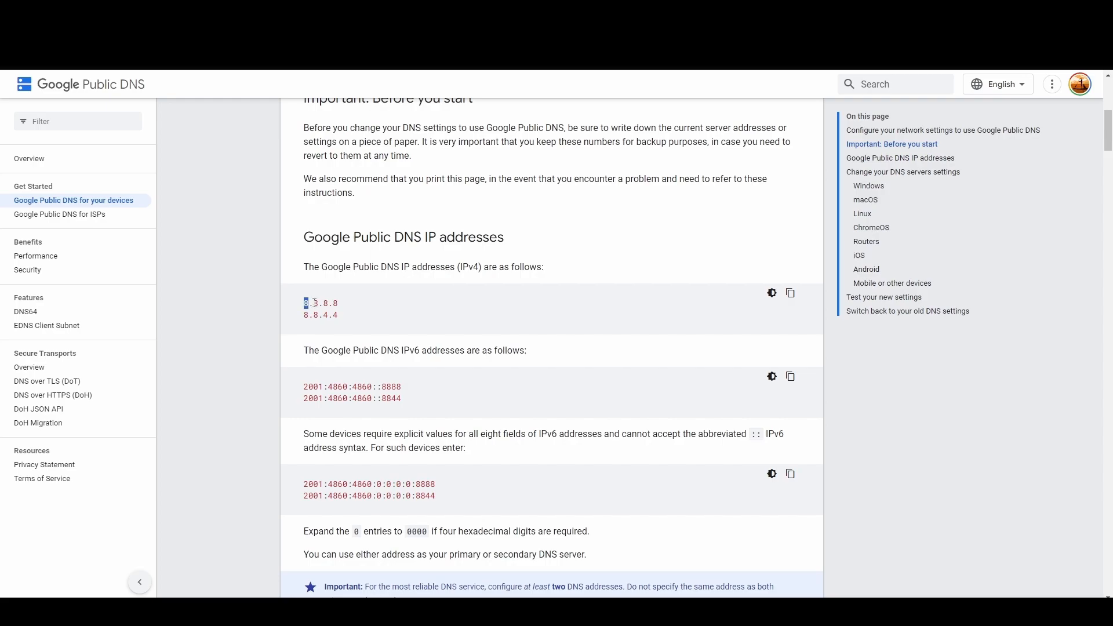
# Select the primary IPv4 address 8.8.8.8 in the IPv4 code block
pyautogui.doubleClick(320, 304)
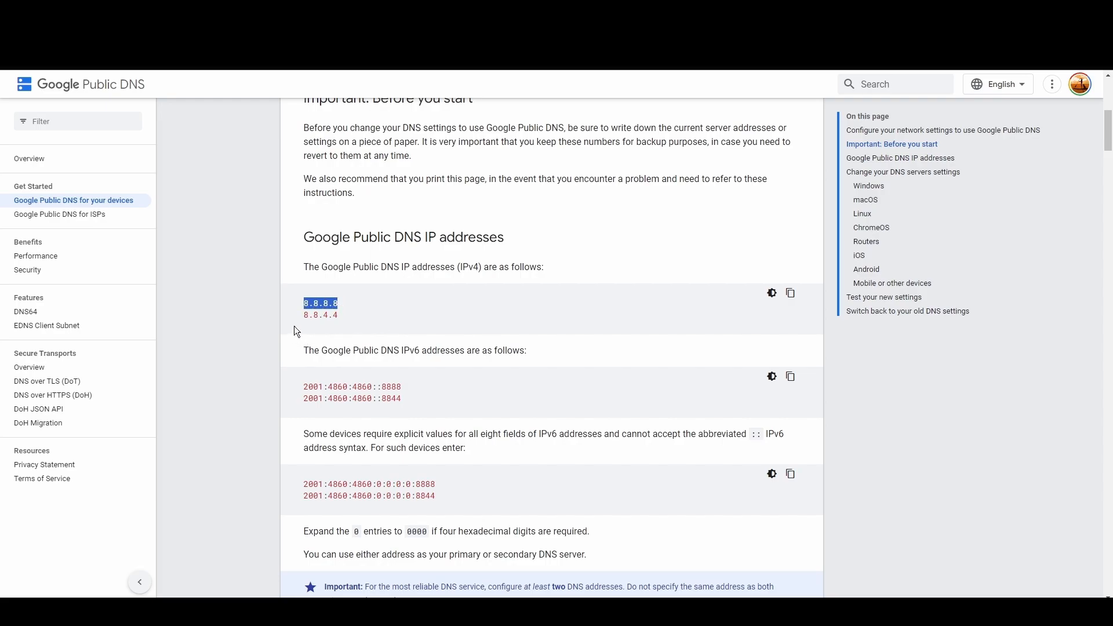
pyautogui.click(313, 314)
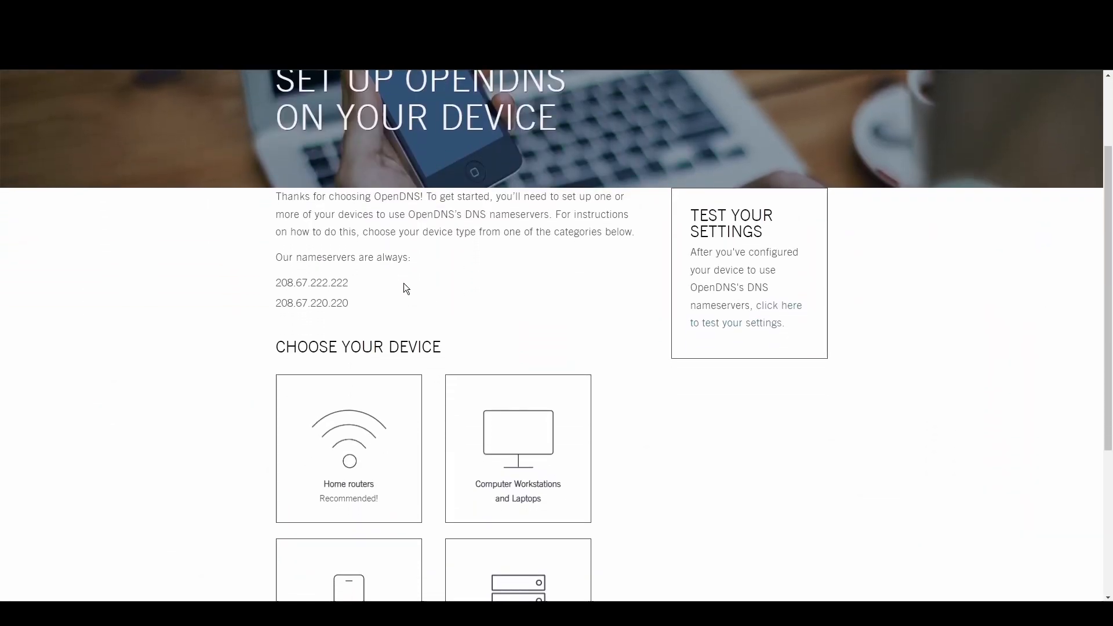
# Select nameserver 208.67.222.222, then run the OpenDNS settings test and view its result
pyautogui.doubleClick(311, 283)
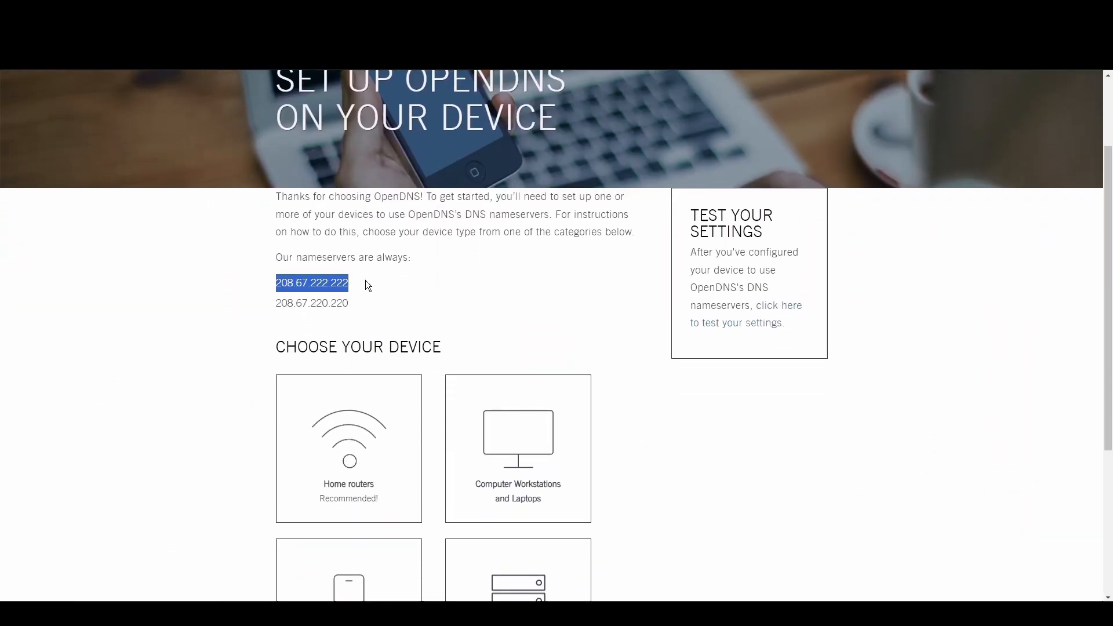
pyautogui.doubleClick(298, 304)
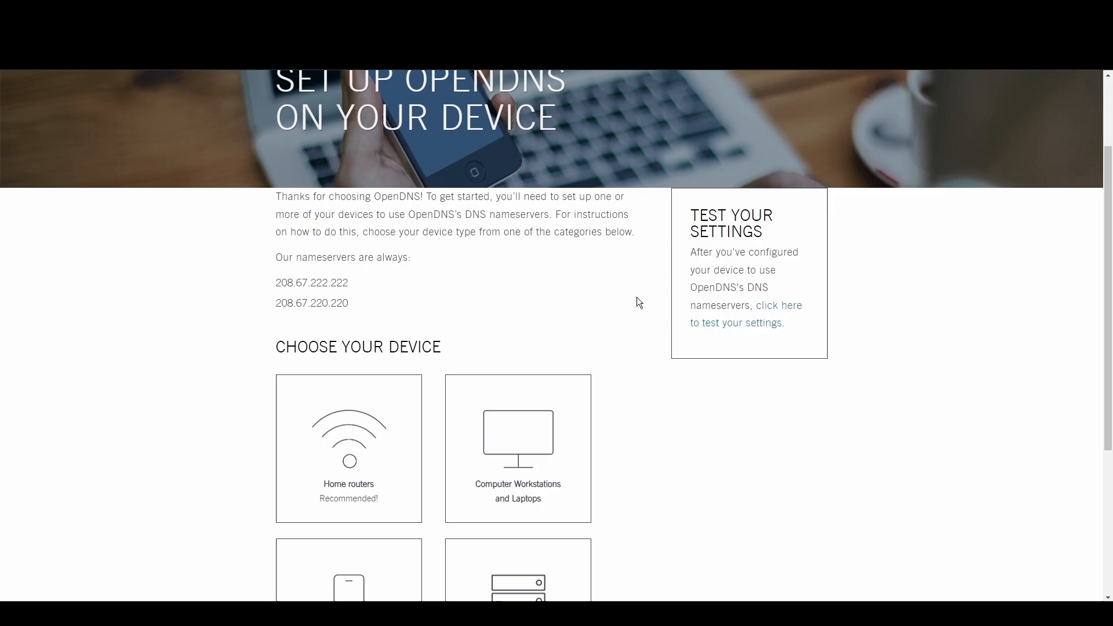
pyautogui.click(778, 305)
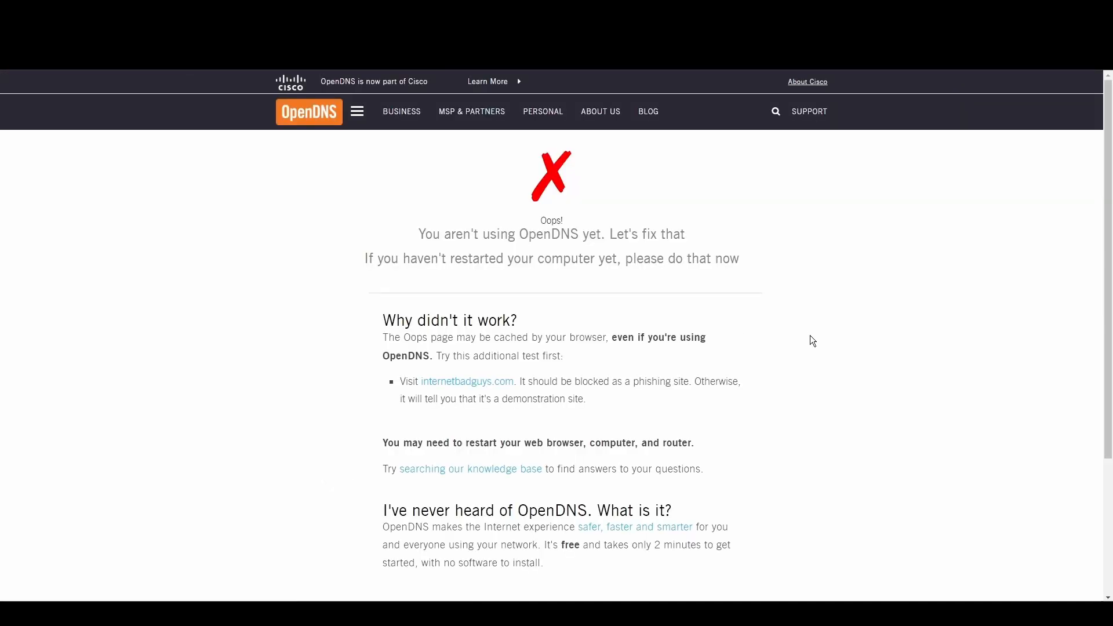
pyautogui.scroll(-3)
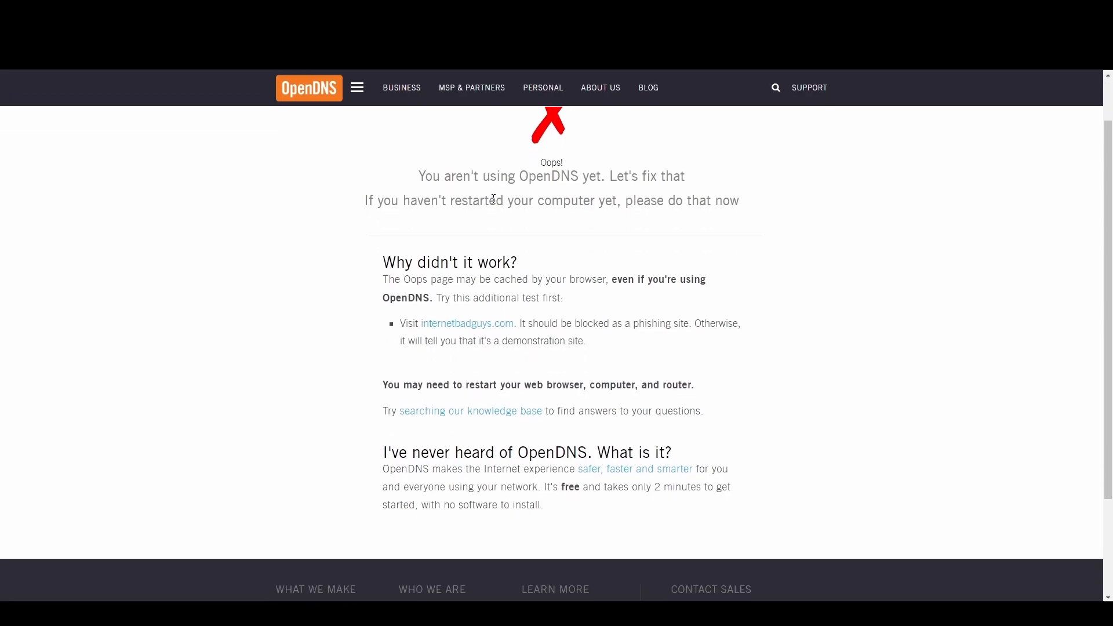